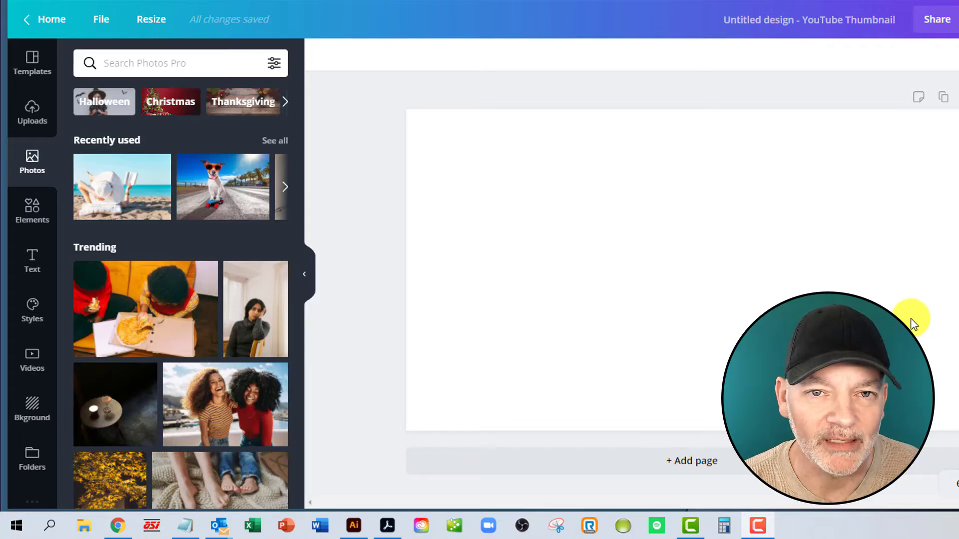
pyautogui.moveTo(882, 289)
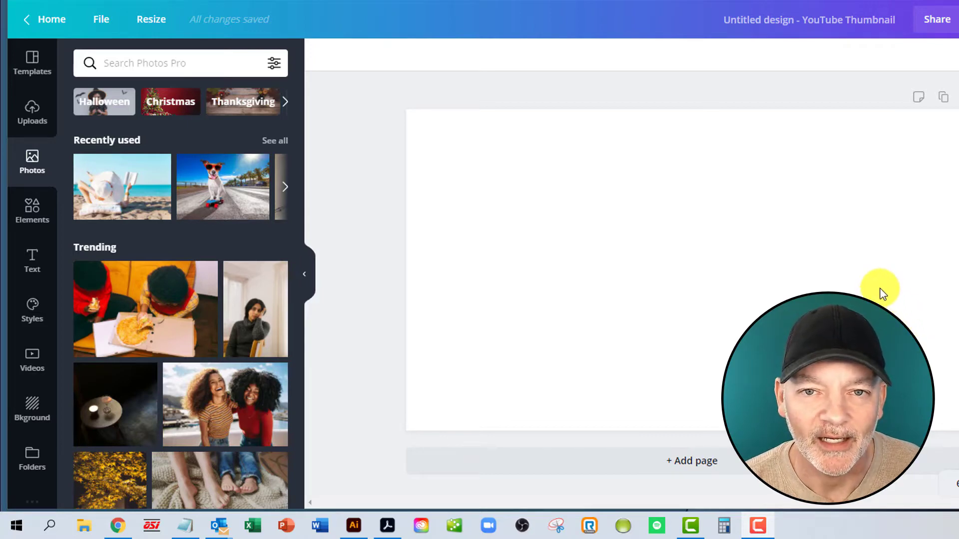
pyautogui.moveTo(471, 207)
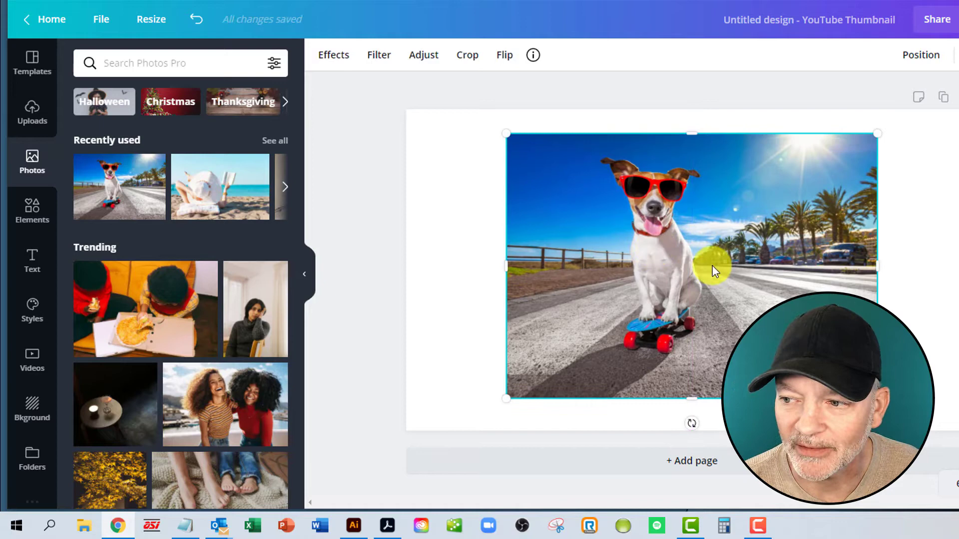
pyautogui.moveTo(691, 260)
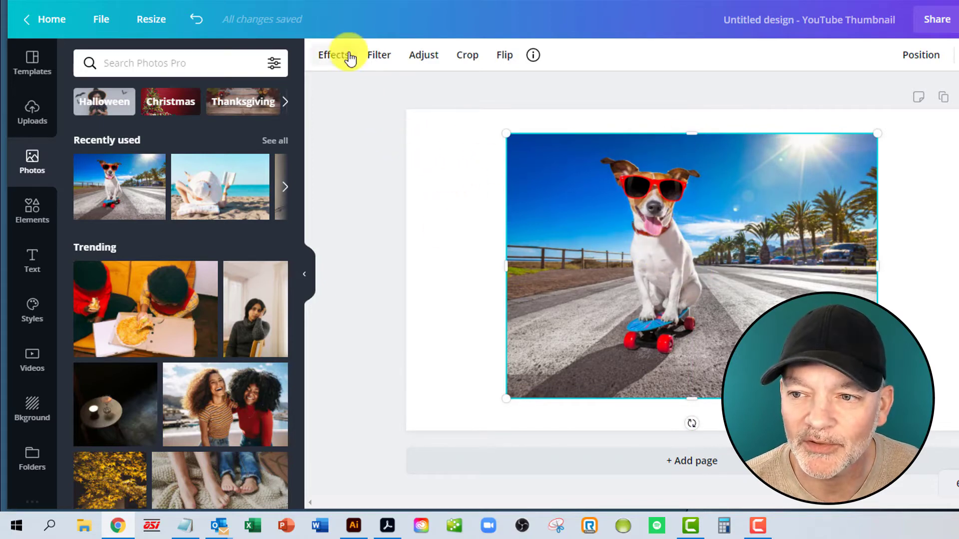
# Remove the dog photo's background with the Background Remover effect.
pyautogui.click(332, 54)
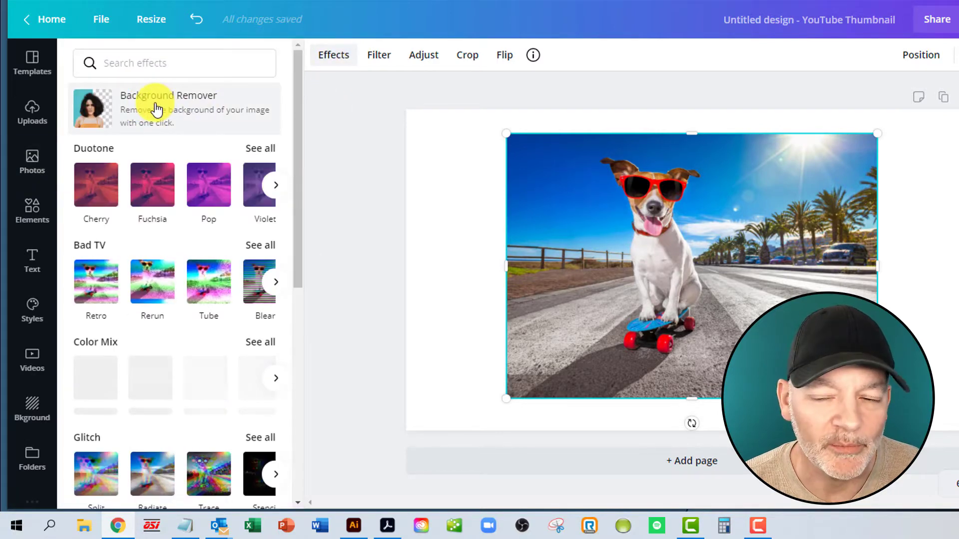
pyautogui.click(168, 109)
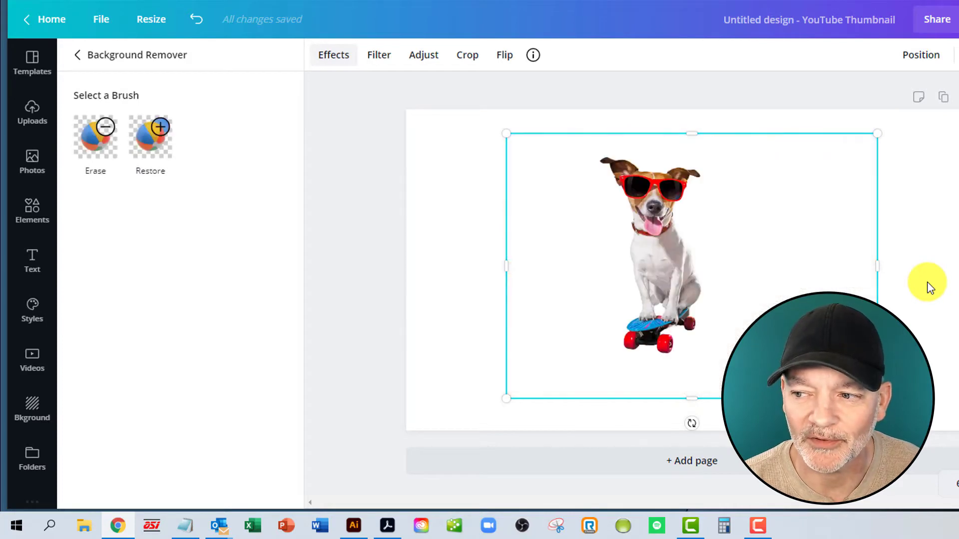
pyautogui.moveTo(910, 287)
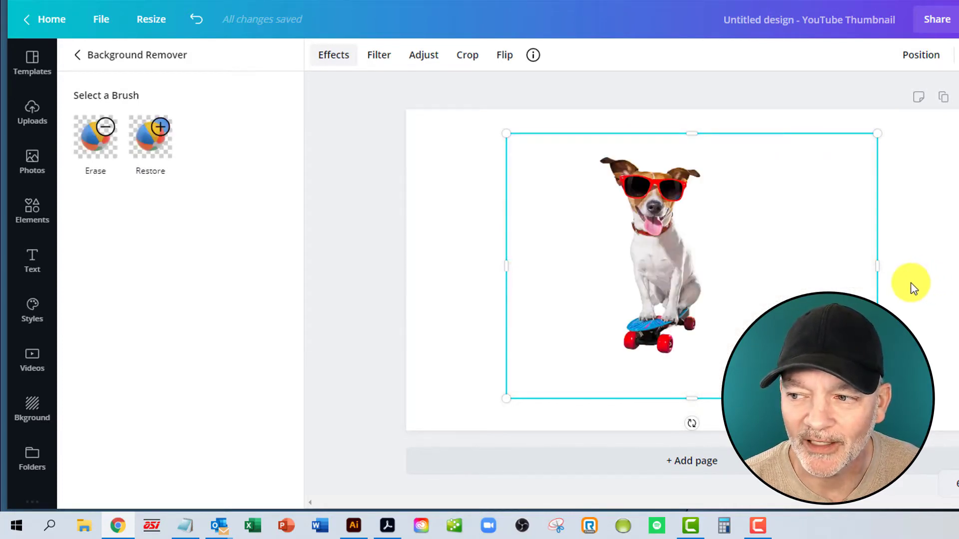
# Crop the cutout dog below its chest and enlarge it across the page's left side.
pyautogui.moveTo(877, 267); pyautogui.dragTo(826, 267)
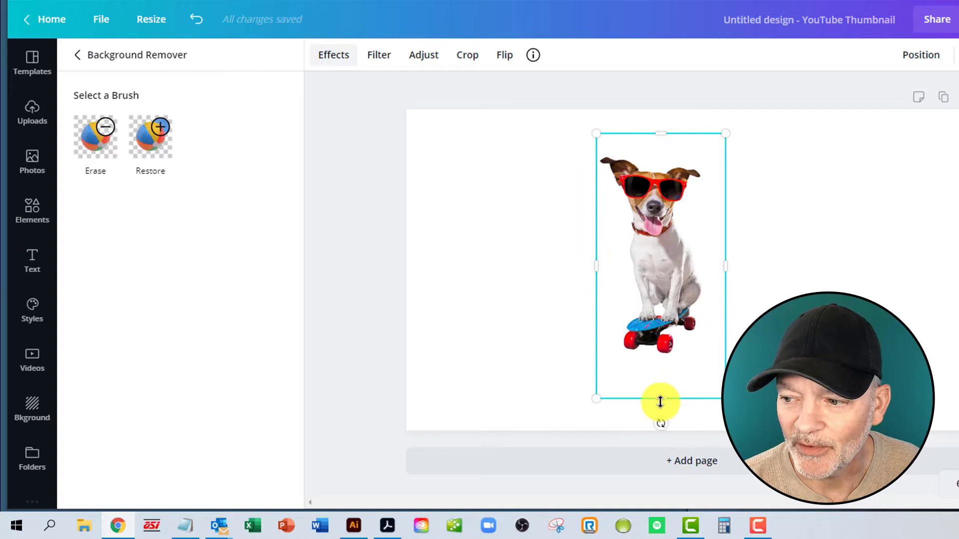
pyautogui.moveTo(660, 402); pyautogui.dragTo(664, 292)
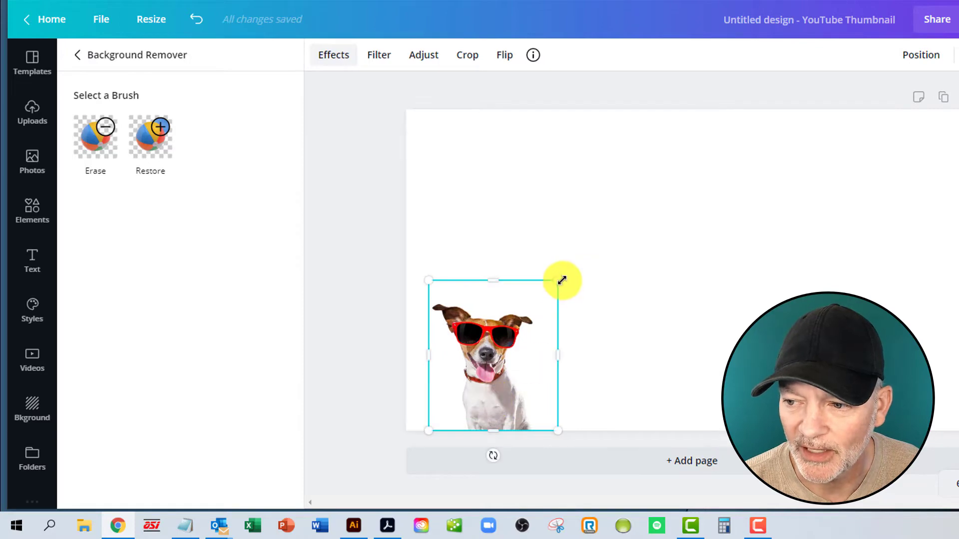
pyautogui.moveTo(562, 280); pyautogui.dragTo(708, 156)
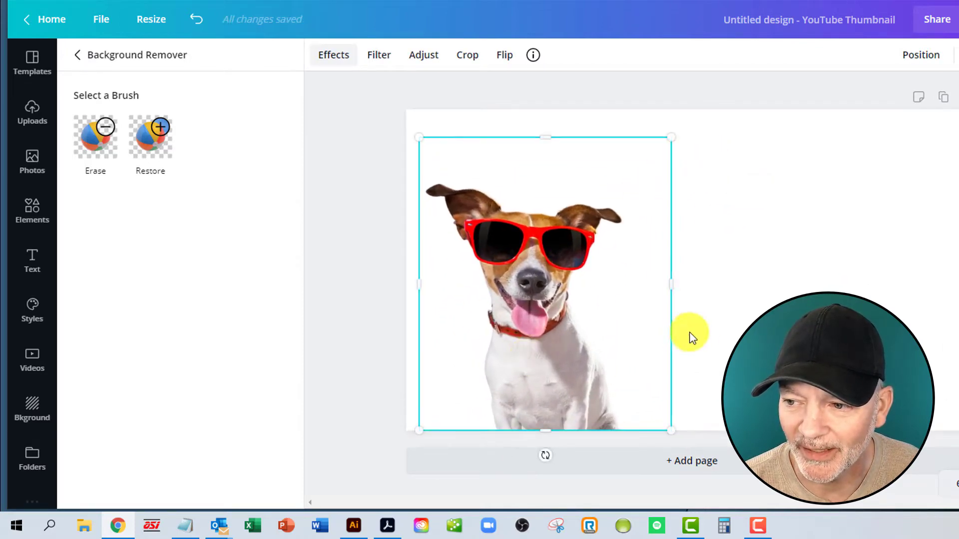
pyautogui.moveTo(461, 302)
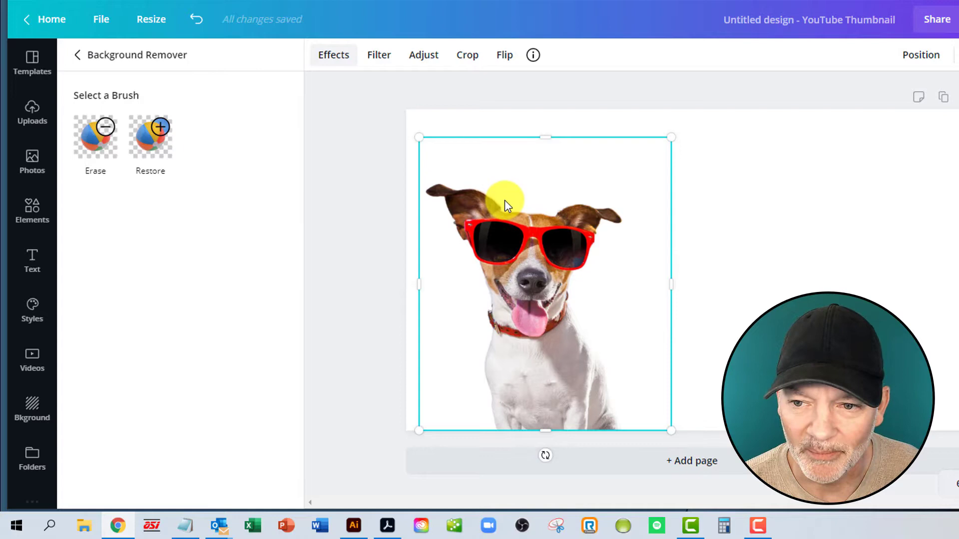
pyautogui.click(95, 136)
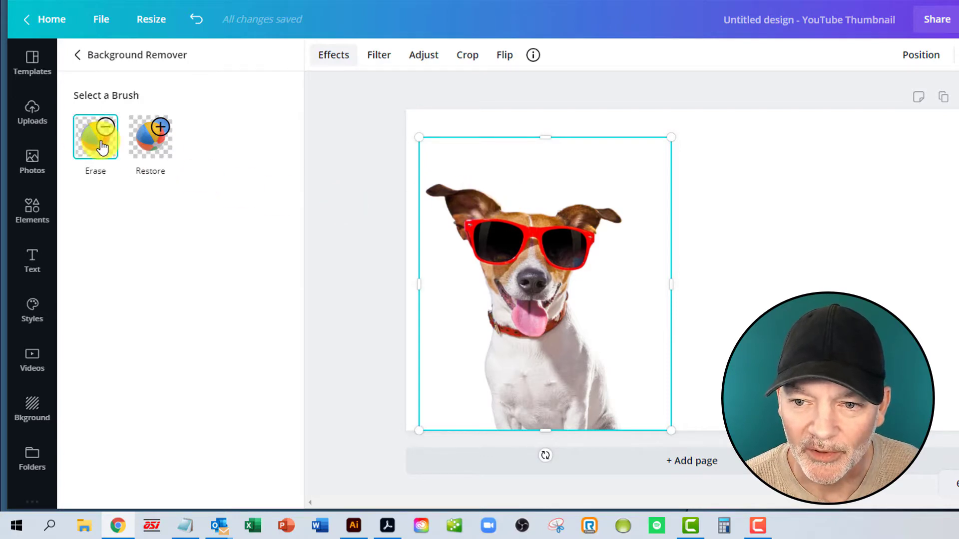
pyautogui.click(149, 138)
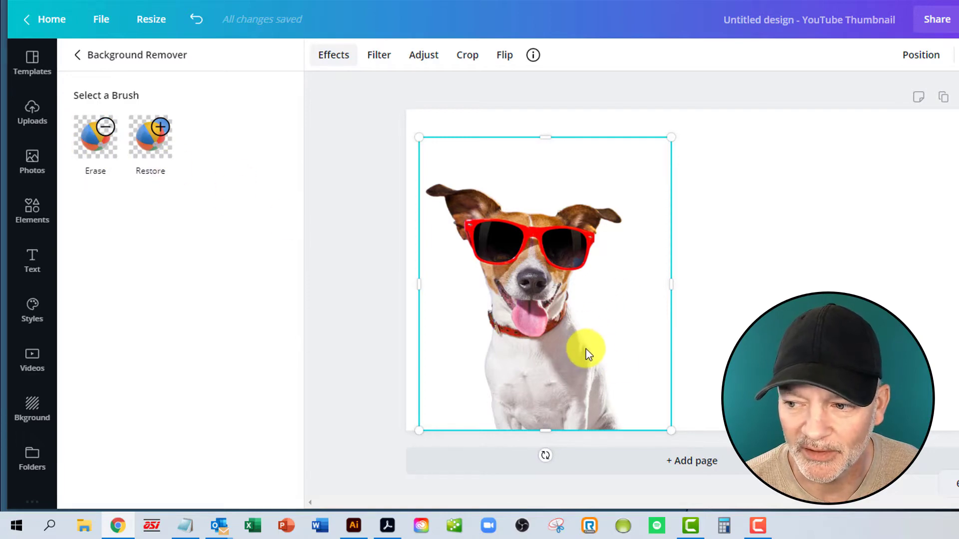
pyautogui.click(95, 138)
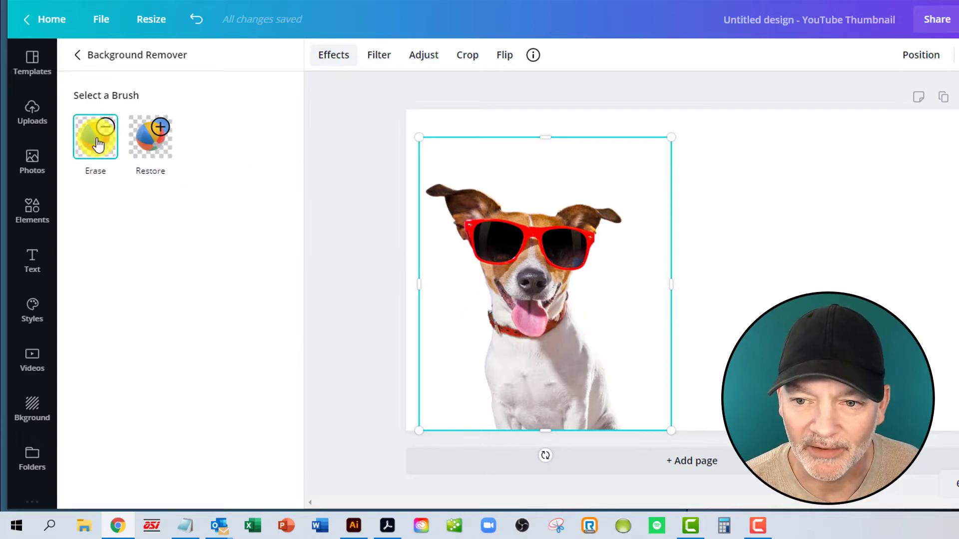
# Touch up the cutout with the Erase brush at size 15, toggling Show original image.
pyautogui.click(95, 137)
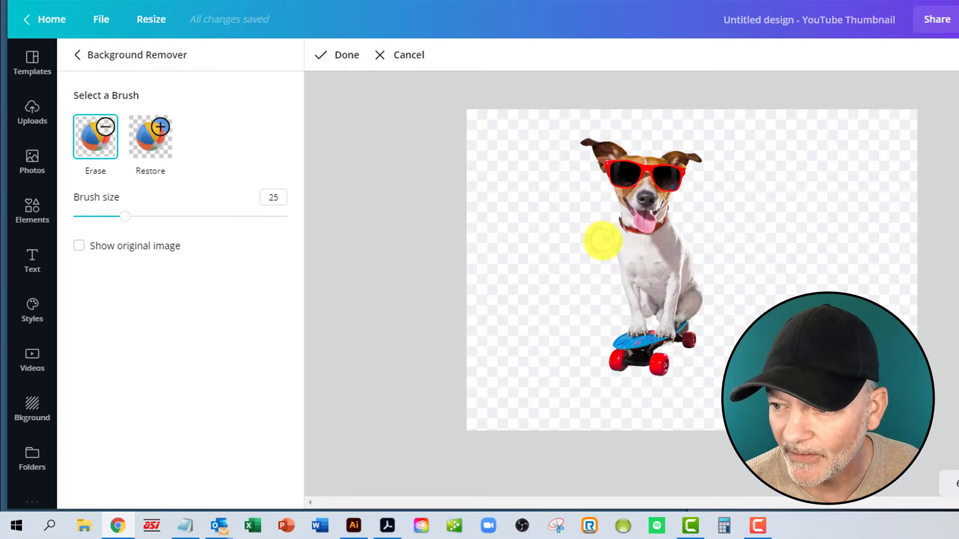
pyautogui.moveTo(602, 239); pyautogui.dragTo(621, 336)
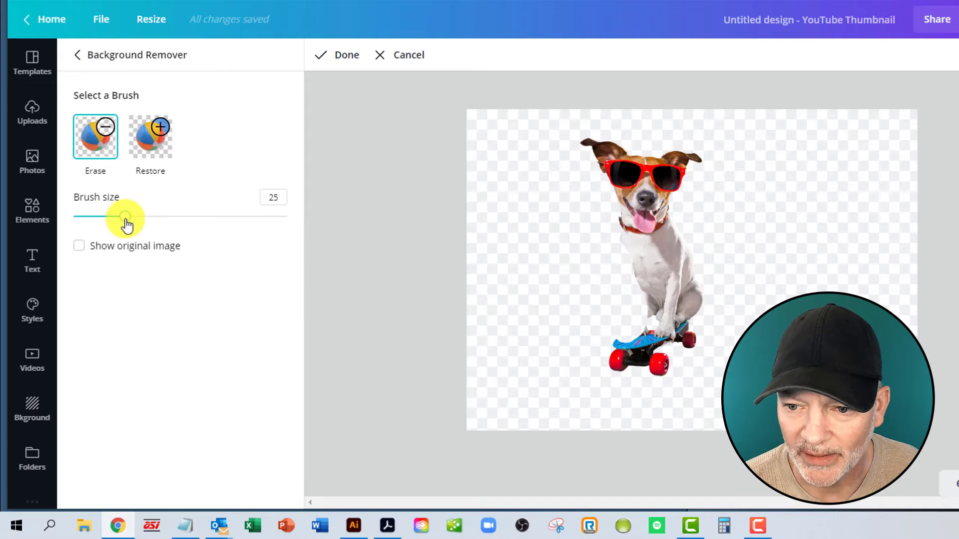
pyautogui.moveTo(125, 216); pyautogui.dragTo(104, 217)
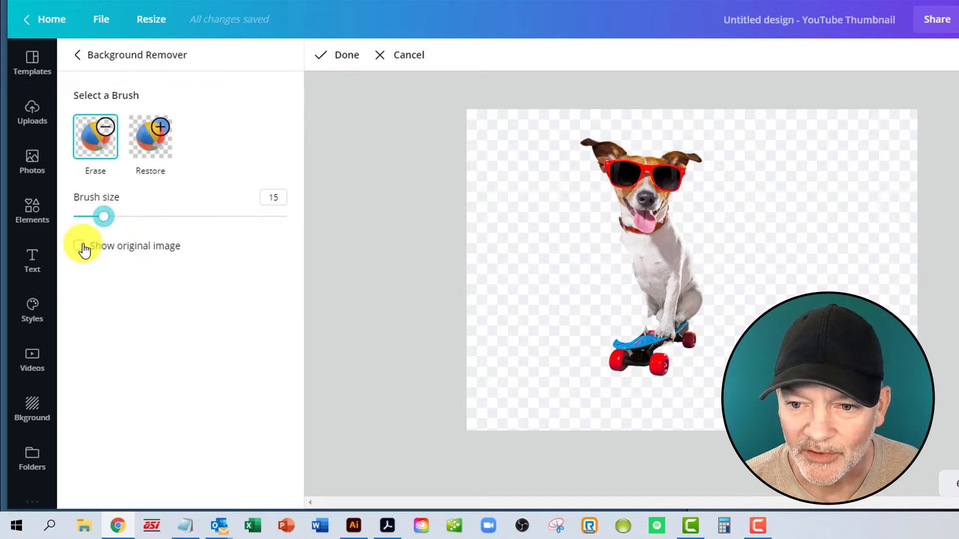
pyautogui.click(78, 245)
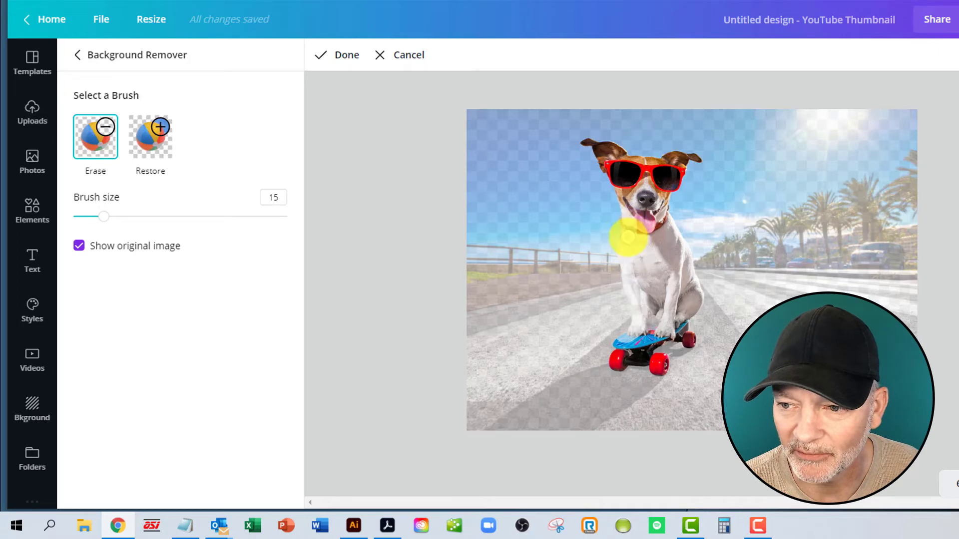
pyautogui.click(79, 245)
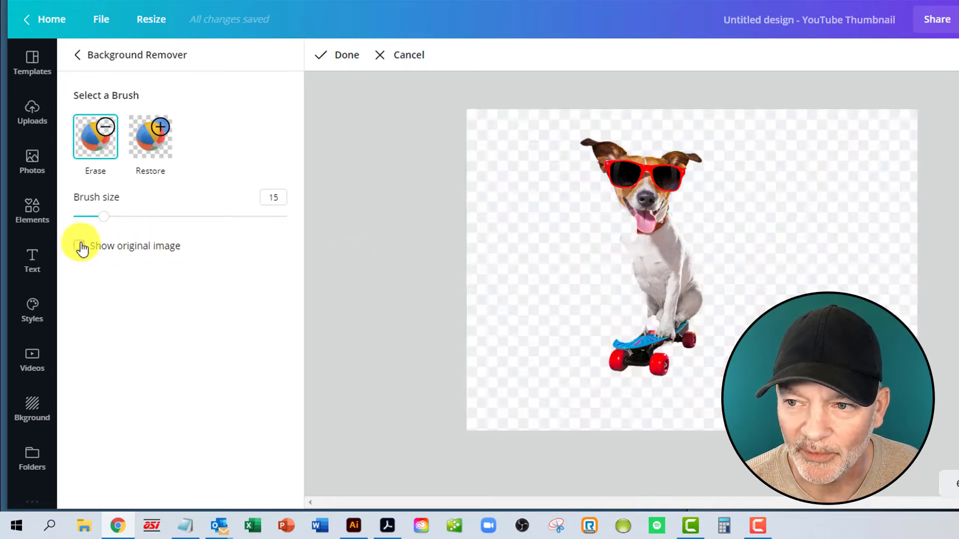
pyautogui.click(338, 55)
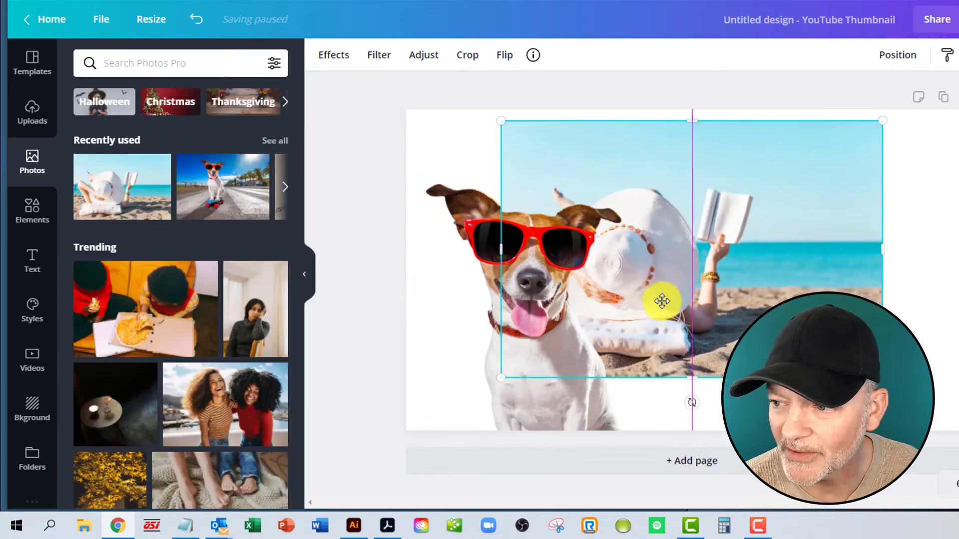
# Shift the beach photo right and send it backward behind the sunglasses dog.
pyautogui.moveTo(662, 300); pyautogui.dragTo(679, 312)
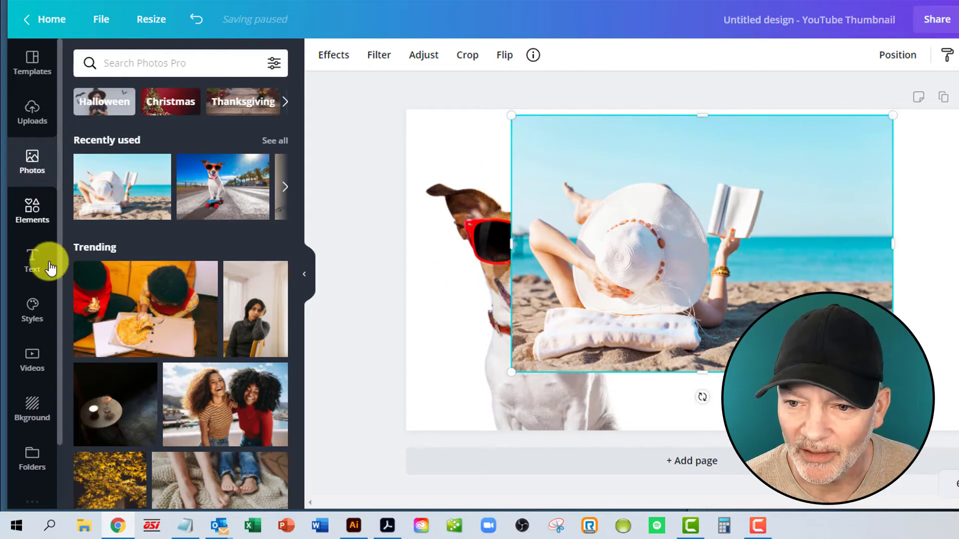
pyautogui.moveTo(32, 310)
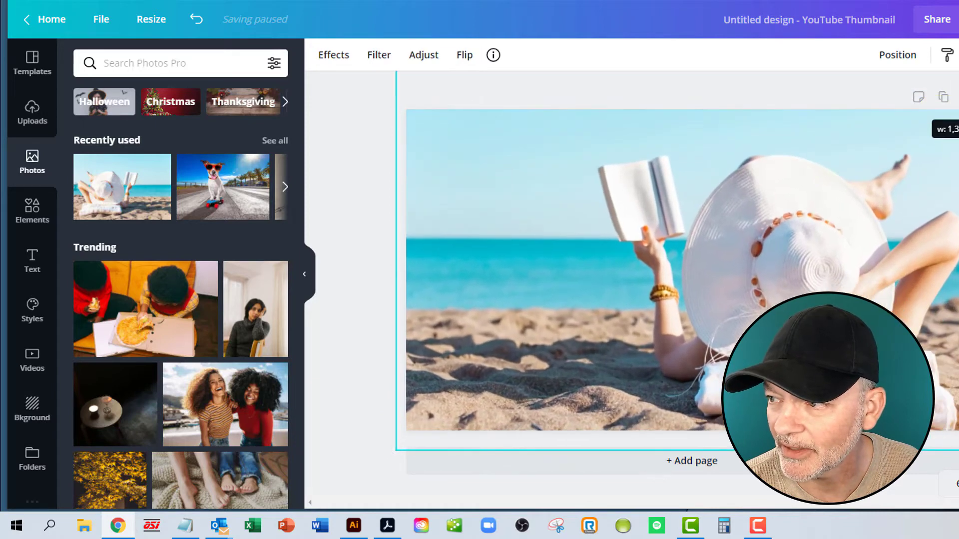
pyautogui.click(482, 303)
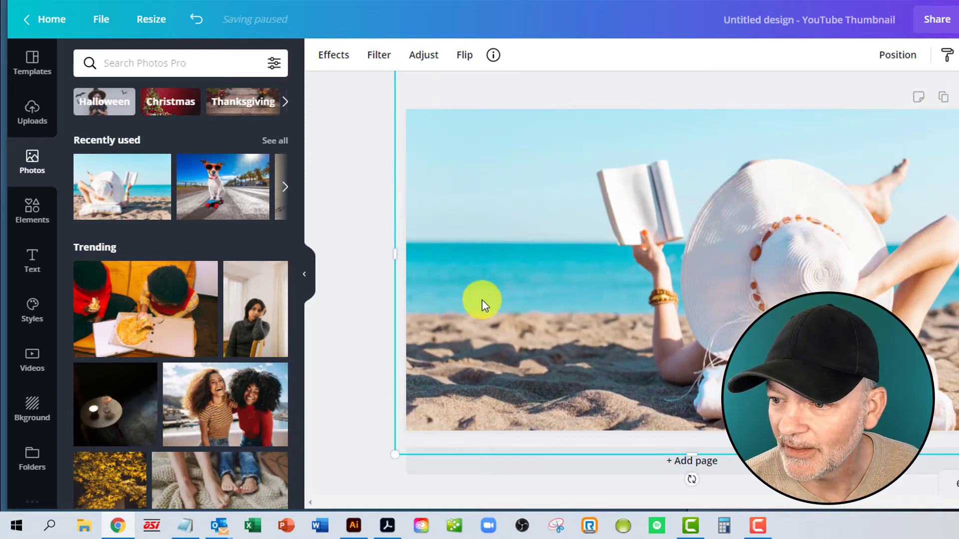
pyautogui.click(896, 54)
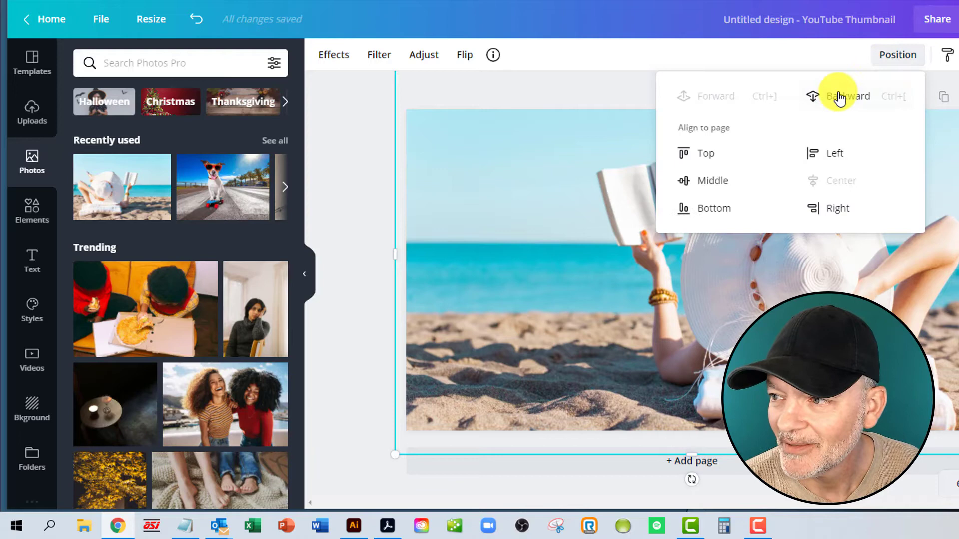
pyautogui.click(847, 96)
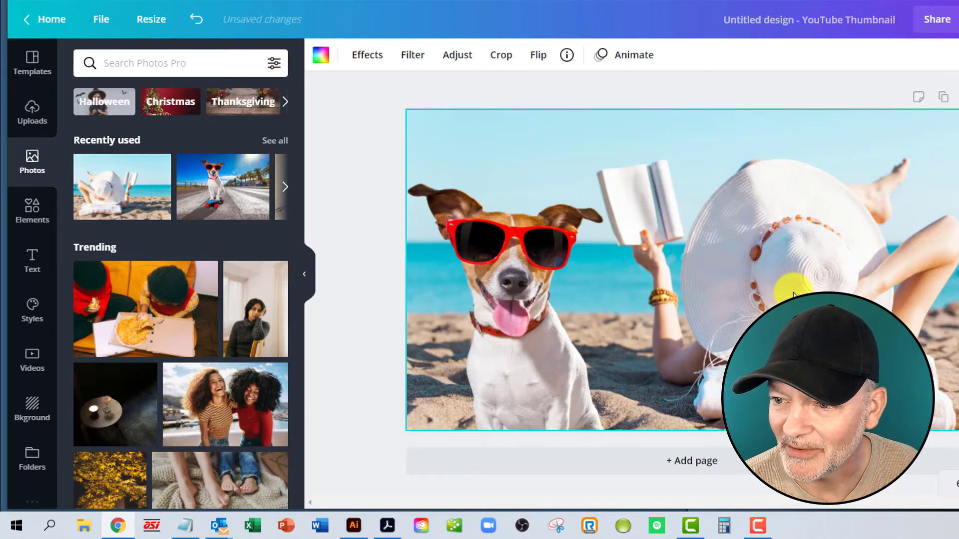
# Set the beach background photo's blur to 9.
pyautogui.click(457, 54)
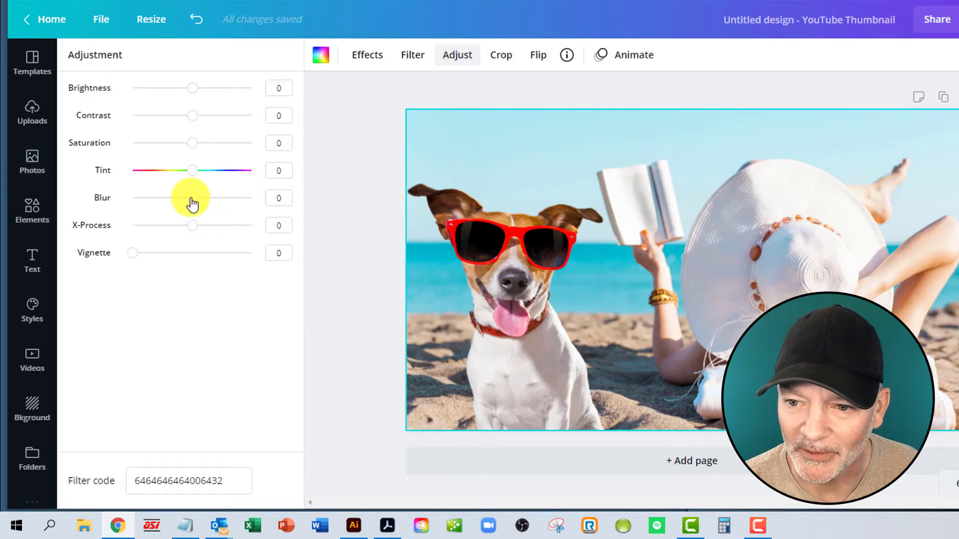
pyautogui.moveTo(193, 198); pyautogui.dragTo(186, 197)
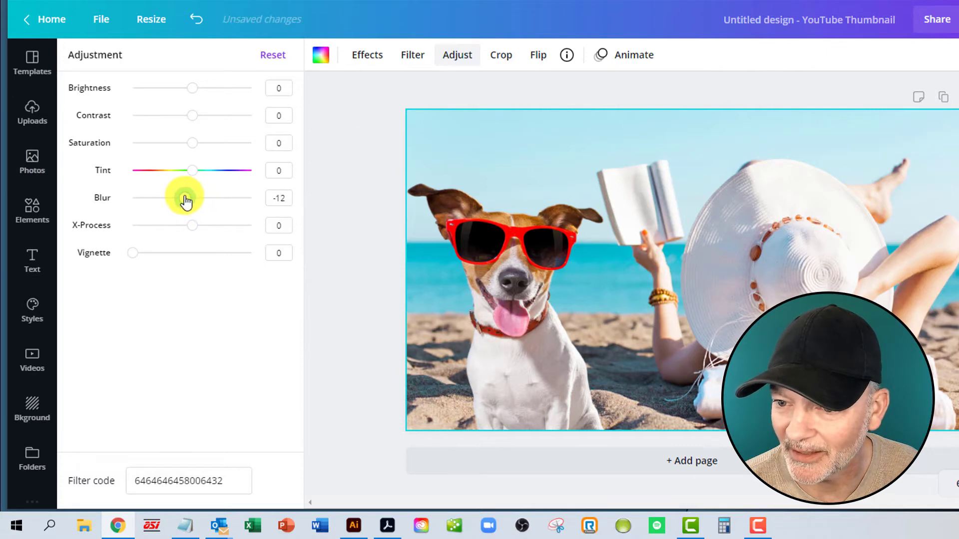
pyautogui.moveTo(183, 198); pyautogui.dragTo(205, 198)
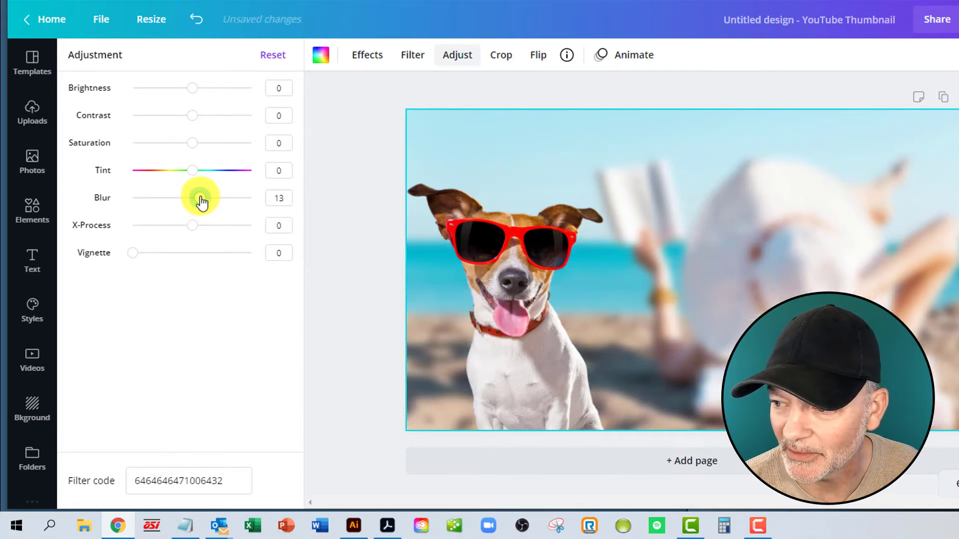
pyautogui.moveTo(195, 197); pyautogui.dragTo(190, 197)
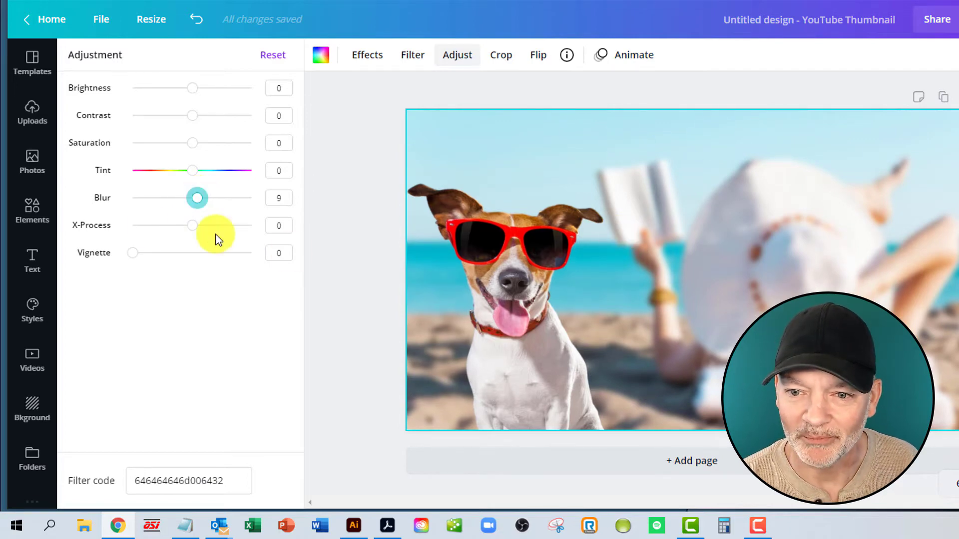
pyautogui.click(31, 261)
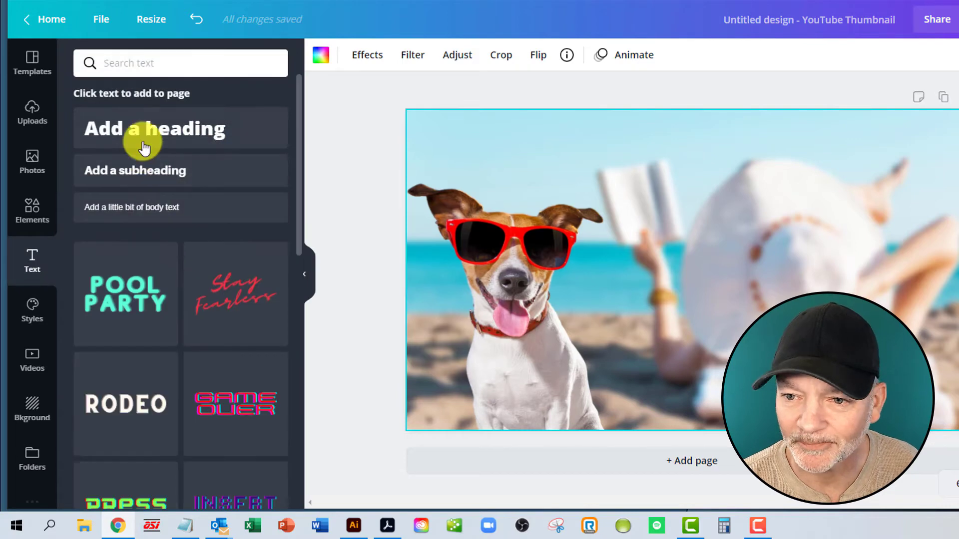
# Add an 'Add a heading' title at the top and select its text.
pyautogui.click(154, 129)
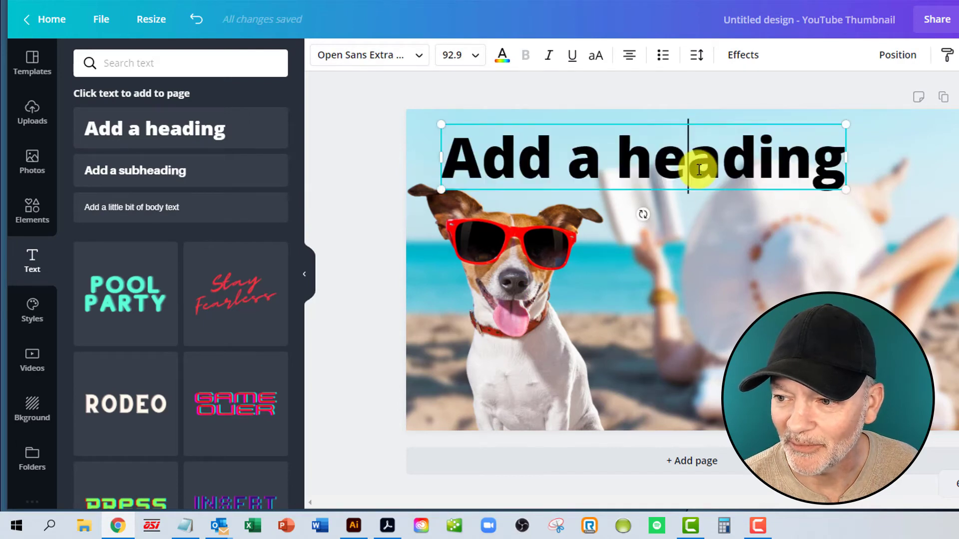
pyautogui.tripleClick(636, 157)
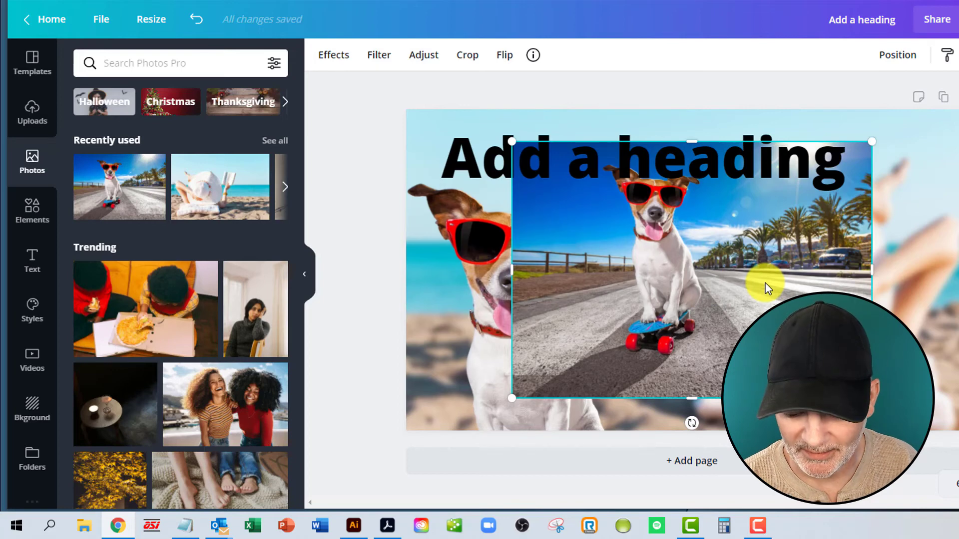
# Resize the design to a square format and enlarge the dog in the lower left.
pyautogui.click(150, 19)
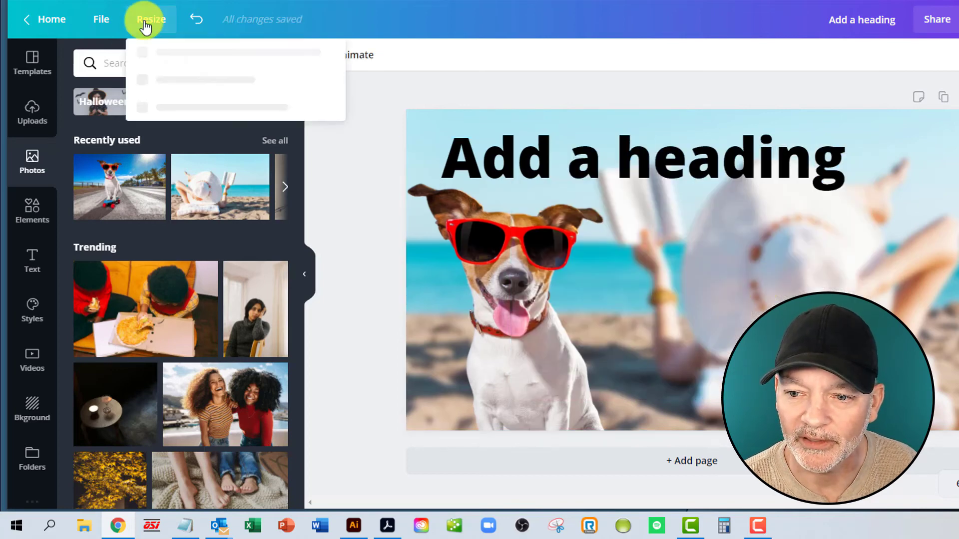
pyautogui.click(150, 18)
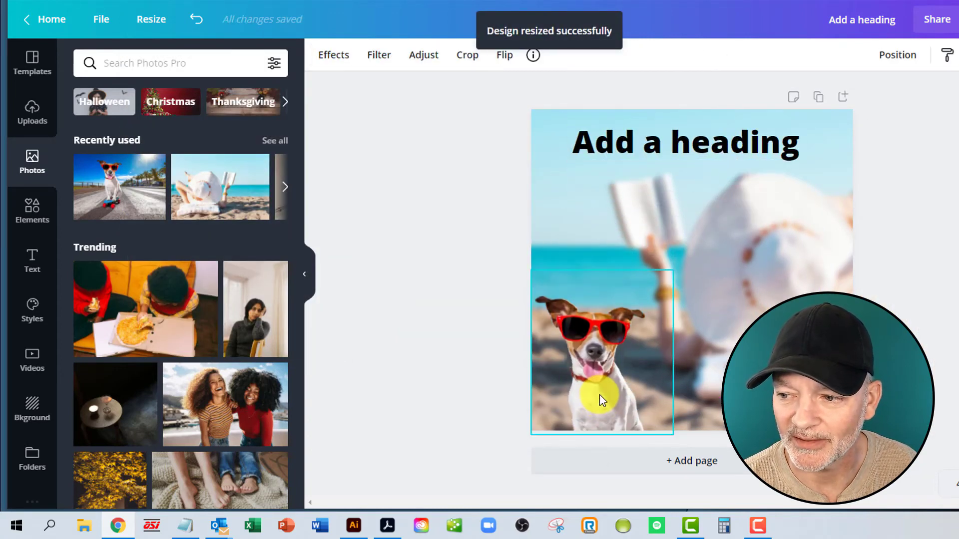
pyautogui.moveTo(602, 400); pyautogui.dragTo(654, 355)
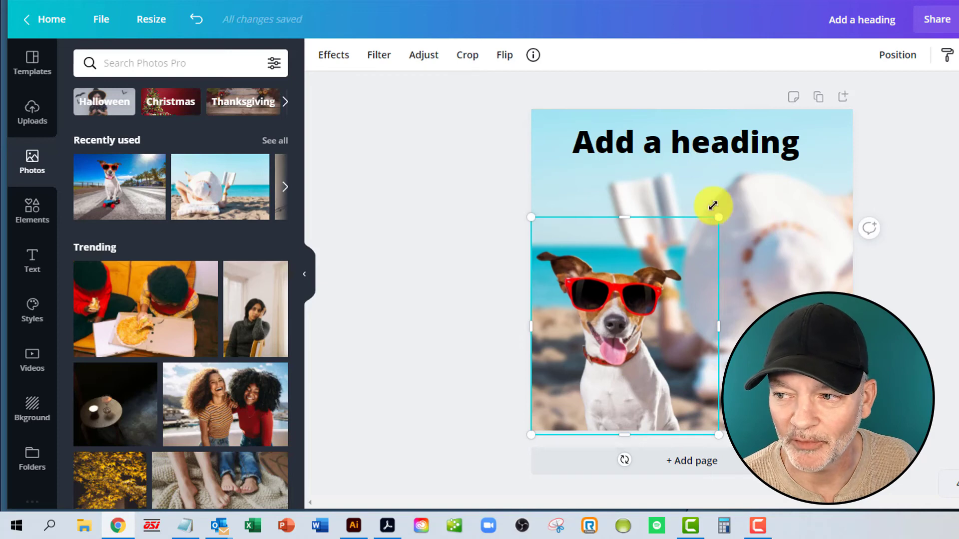
# Resize the design to Facebook Story and enlarge the dog along the bottom.
pyautogui.click(151, 19)
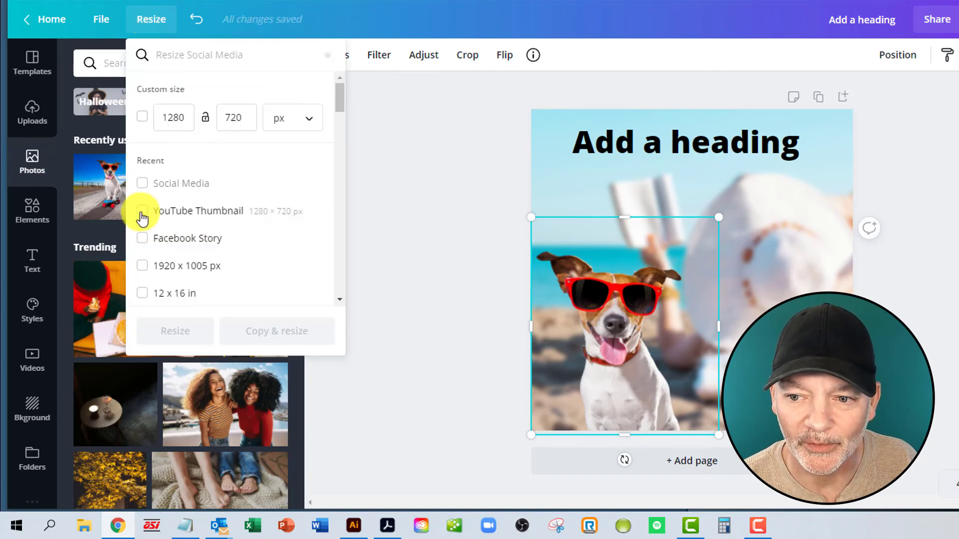
pyautogui.click(142, 238)
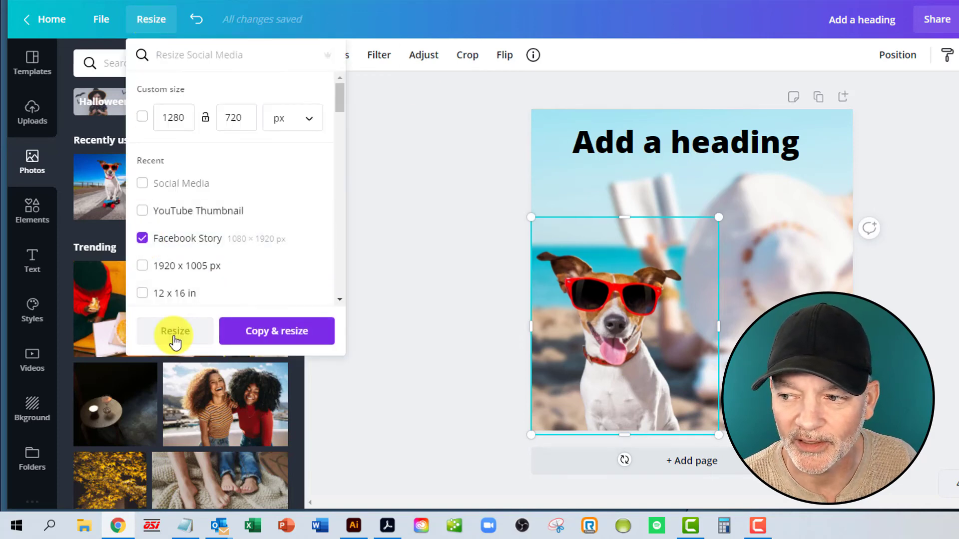
pyautogui.click(174, 331)
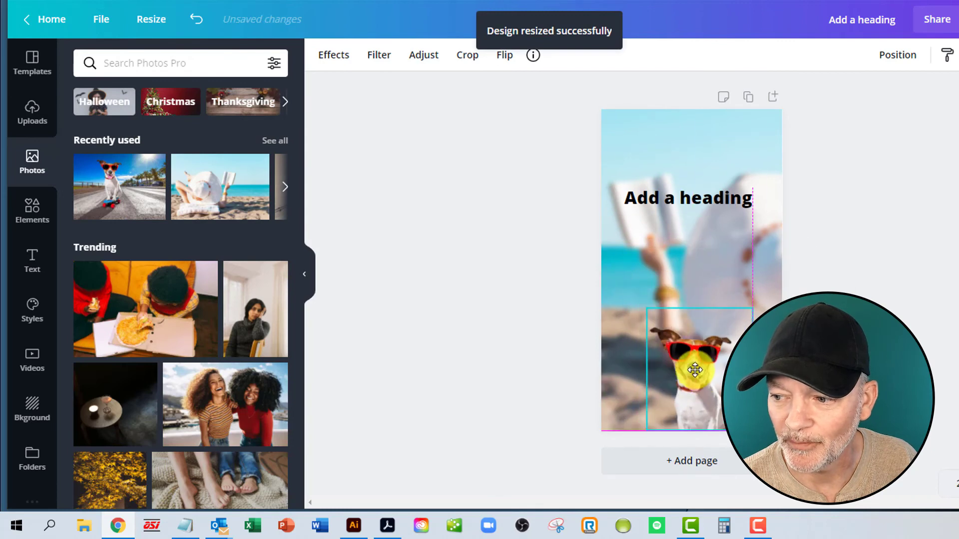
pyautogui.moveTo(694, 370); pyautogui.dragTo(706, 324)
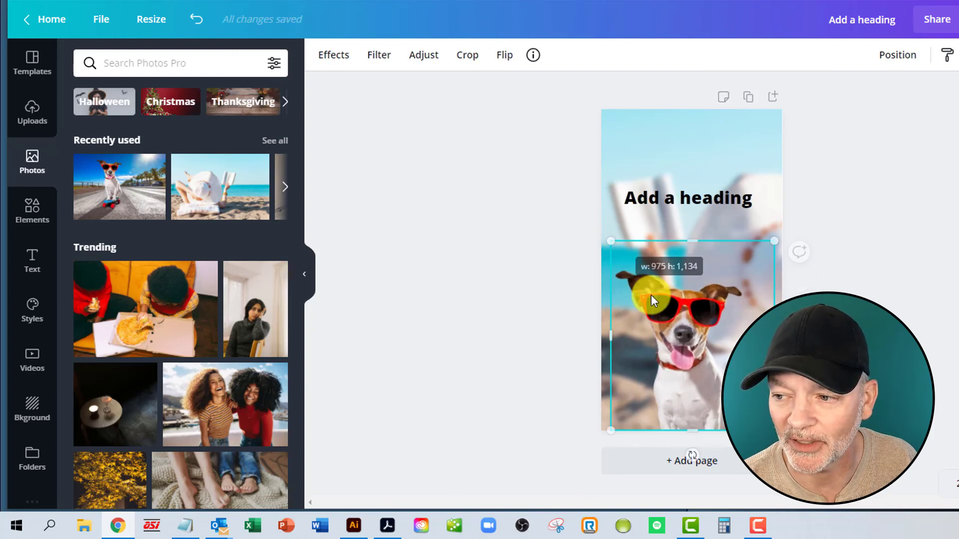
pyautogui.moveTo(654, 299); pyautogui.dragTo(669, 321)
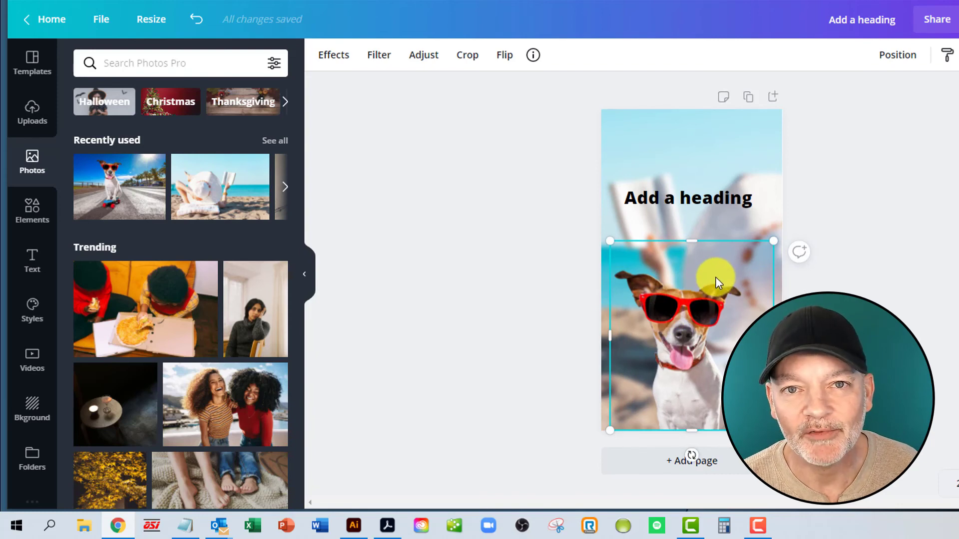
pyautogui.moveTo(715, 297)
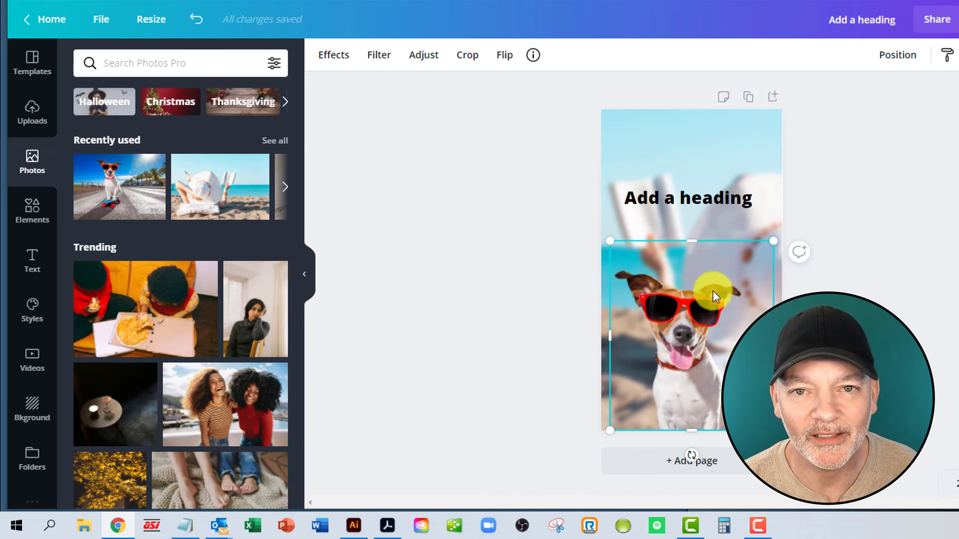